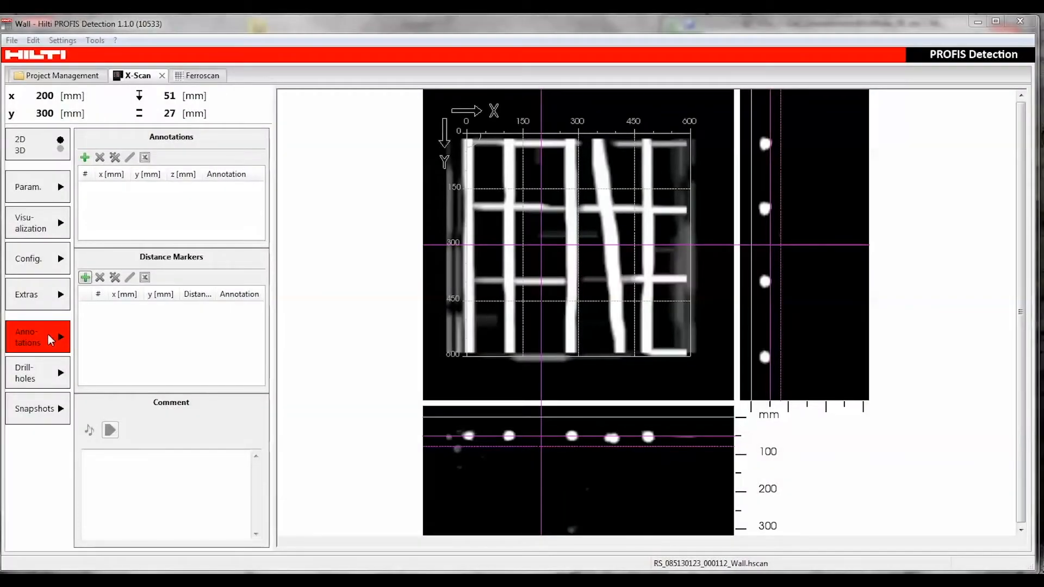
{"action": "mouse_move", "coordinate": [183, 148]}
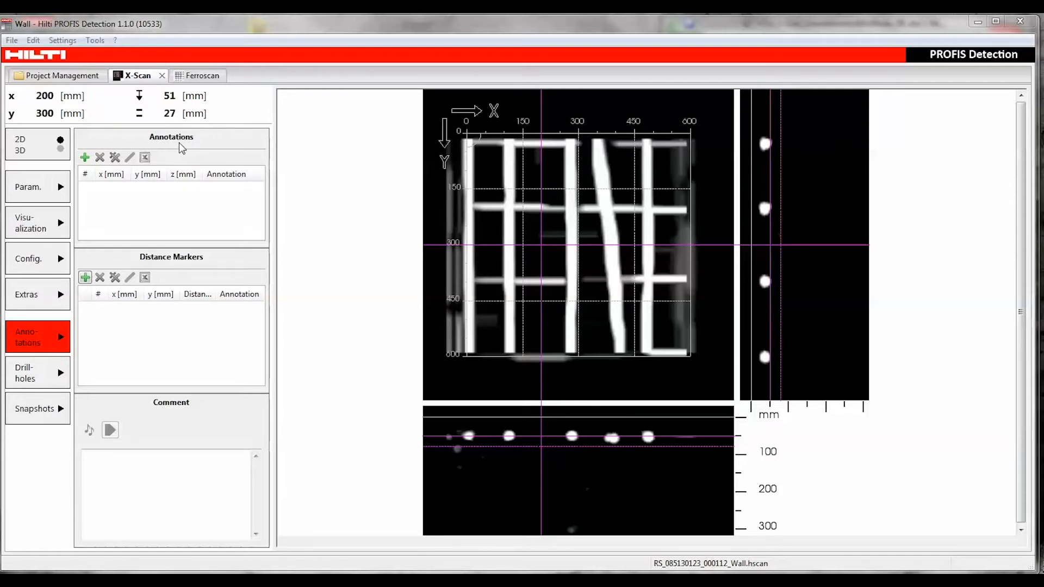
{"action": "mouse_move", "coordinate": [543, 249]}
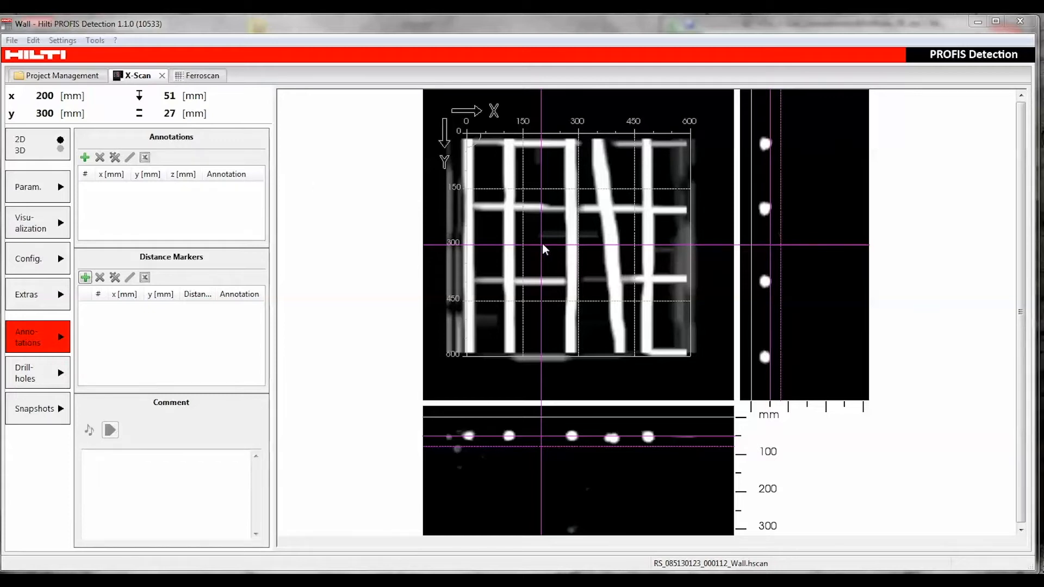
{"action": "mouse_move", "coordinate": [107, 169]}
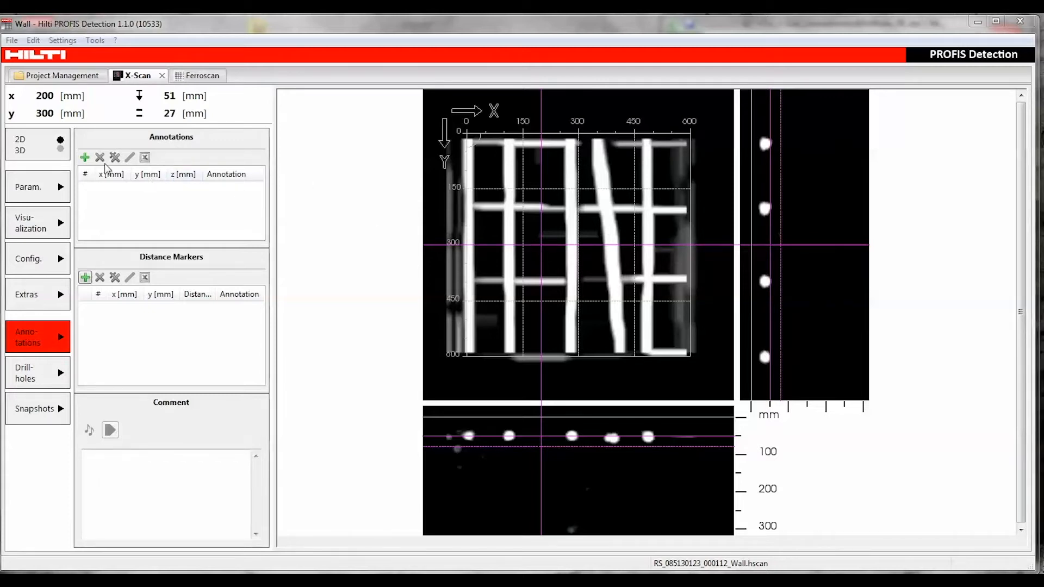
Step: Add annotation 1 and a 168 mm distance marker, commenting that a drillhole is needed there
{"action": "left_click", "coordinate": [85, 158]}
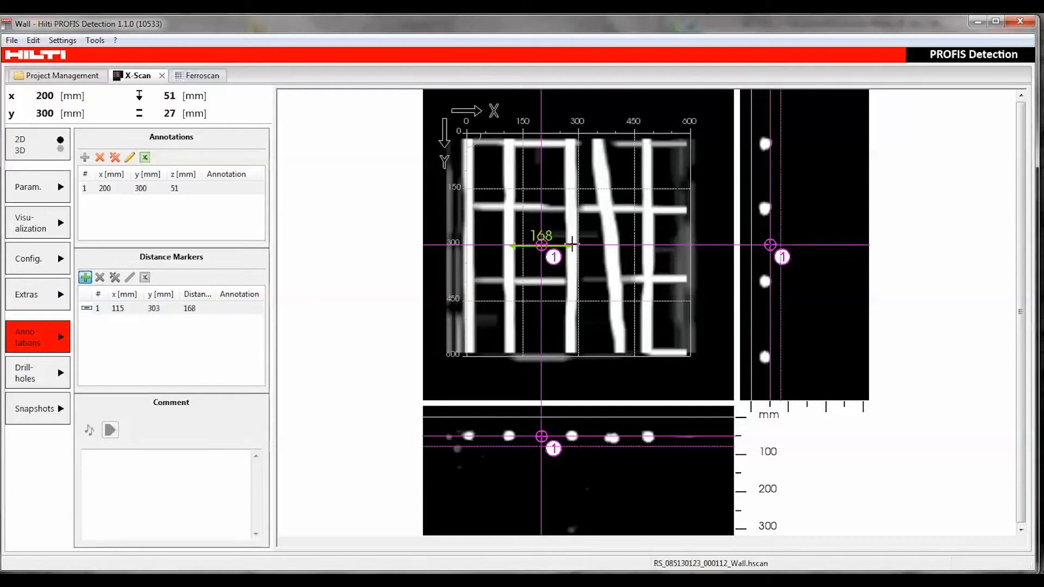
{"action": "left_click", "coordinate": [153, 309]}
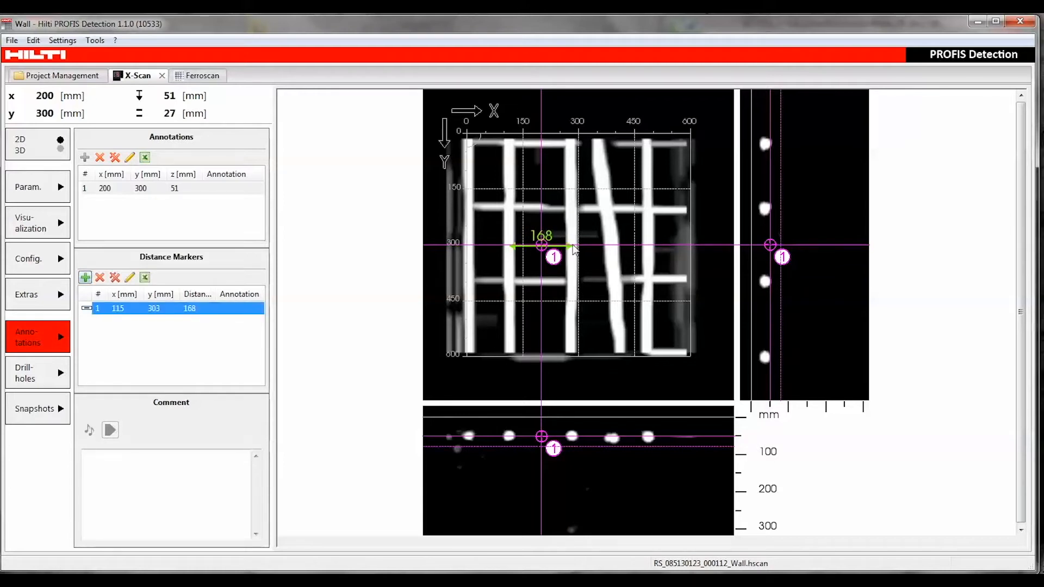
{"action": "left_click", "coordinate": [146, 486]}
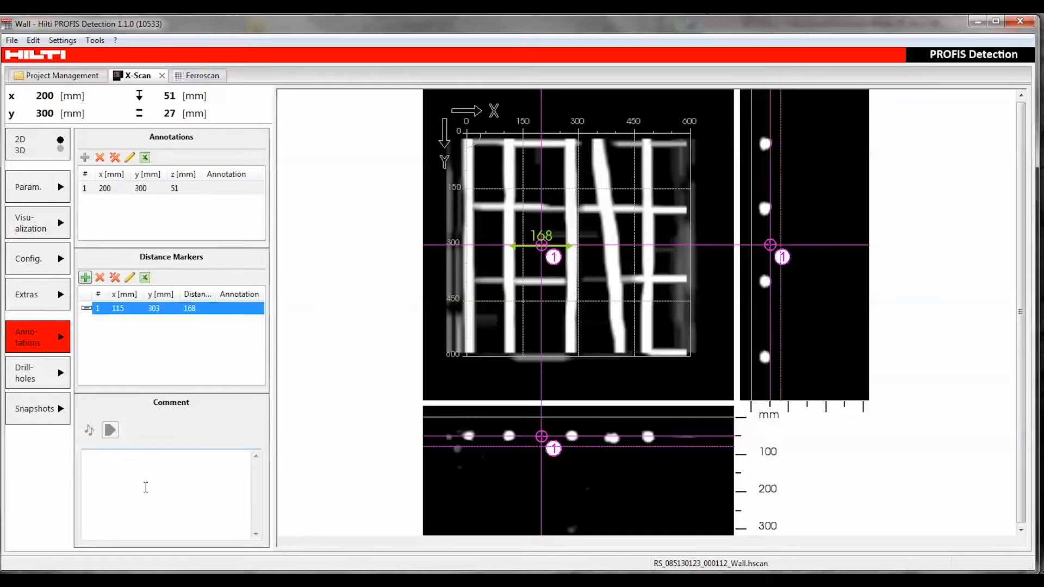
{"action": "type", "text": "At the position of annotation one a drillhole needs to be made."}
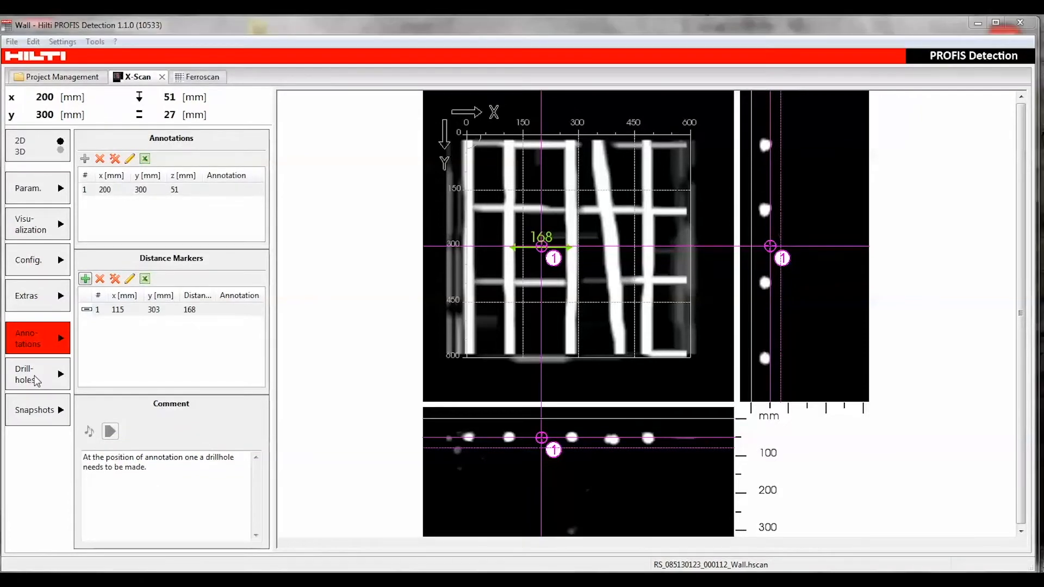
Step: Add drill hole 1 at annotation 1 (x 200, y 300, 320 mm deep, 40 mm diameter)
{"action": "left_click", "coordinate": [33, 374]}
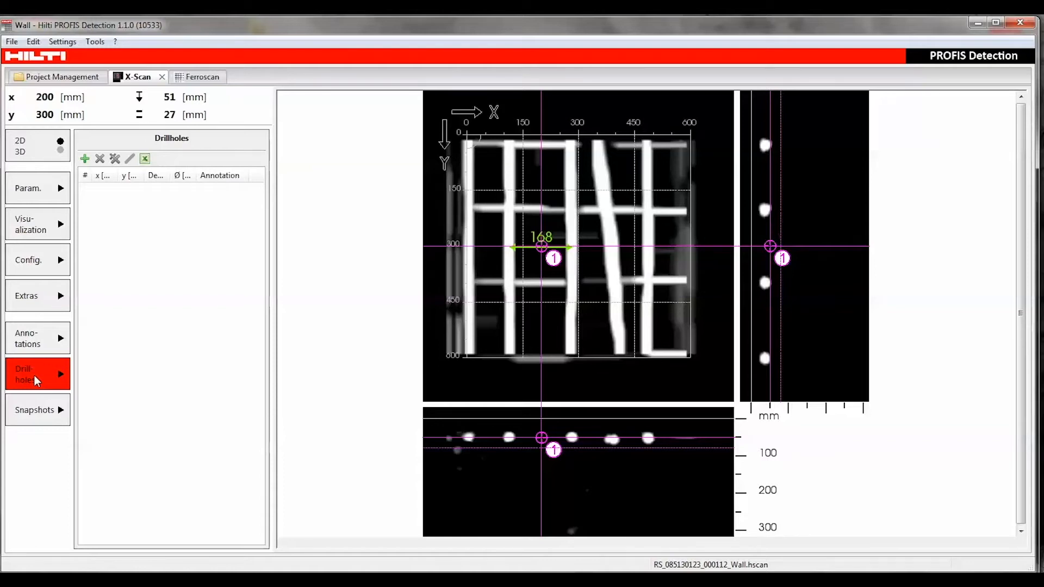
{"action": "mouse_move", "coordinate": [104, 243]}
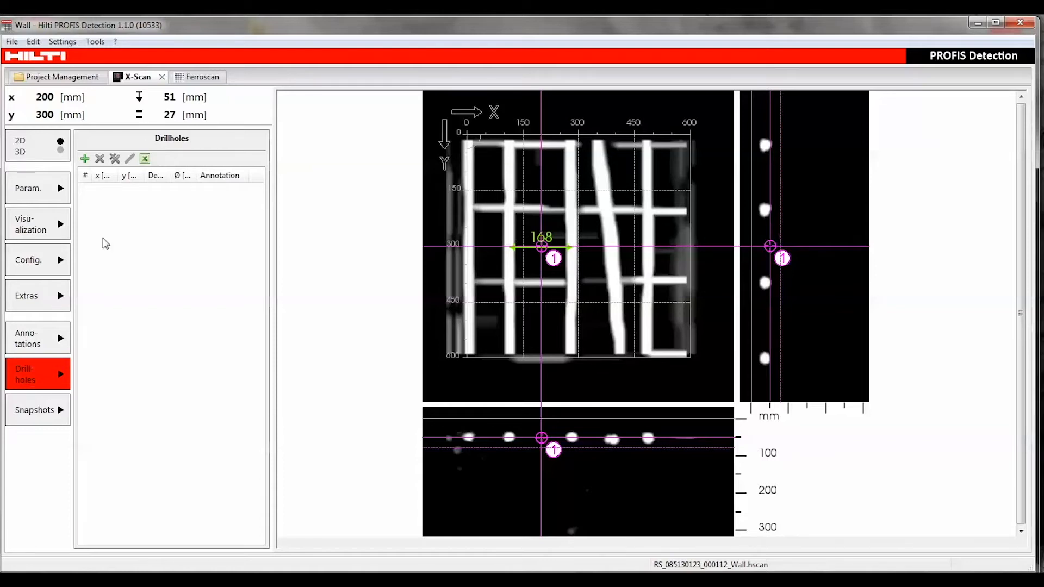
{"action": "left_click", "coordinate": [85, 158]}
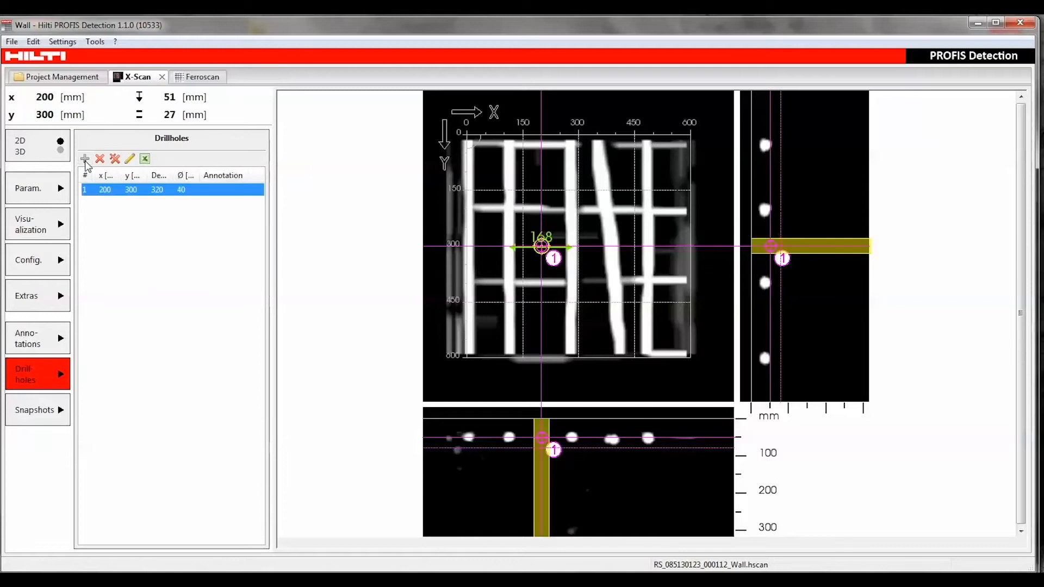
{"action": "mouse_move", "coordinate": [115, 158]}
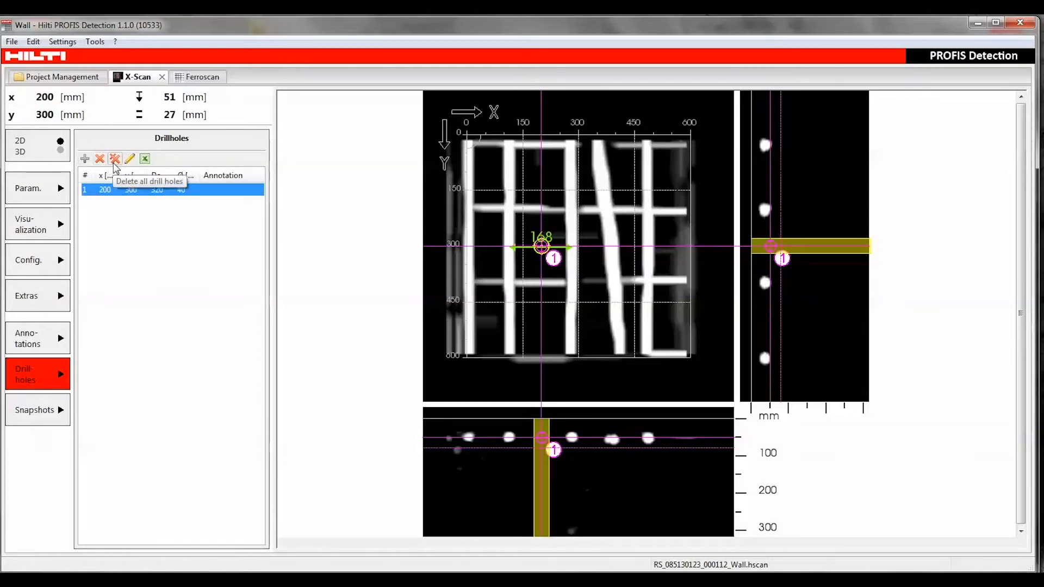
{"action": "mouse_move", "coordinate": [131, 159]}
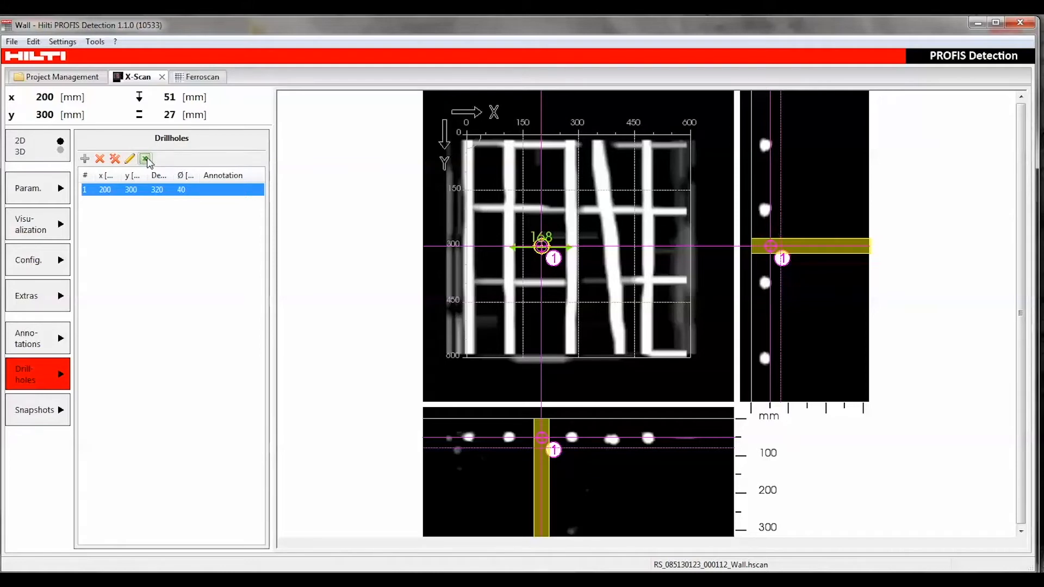
Step: Save the drill hole list as RS_085130123_000112_Wall_Drillholes.csv and confirm the export
{"action": "left_click", "coordinate": [147, 162]}
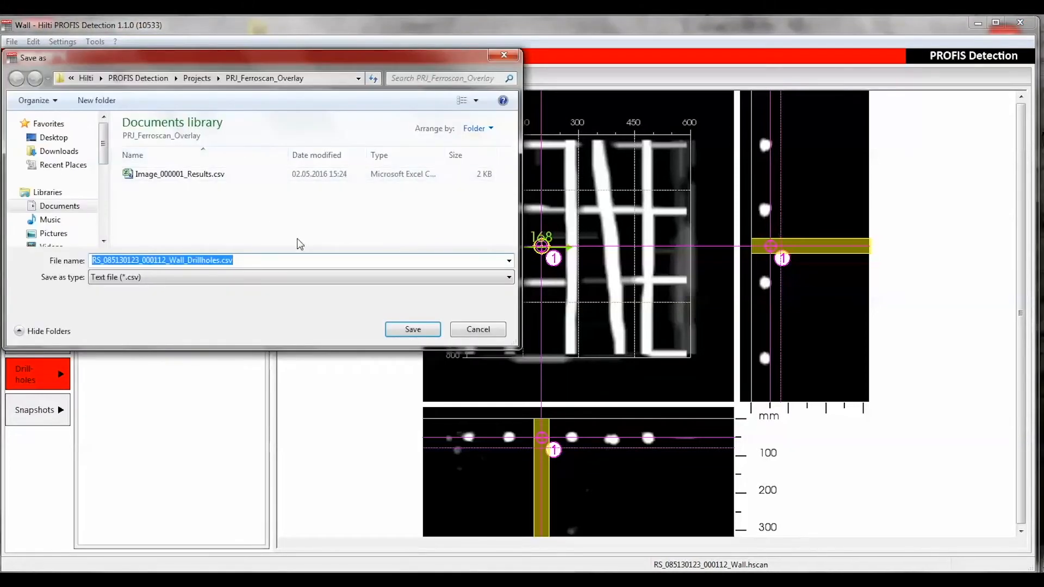
{"action": "left_click", "coordinate": [412, 329]}
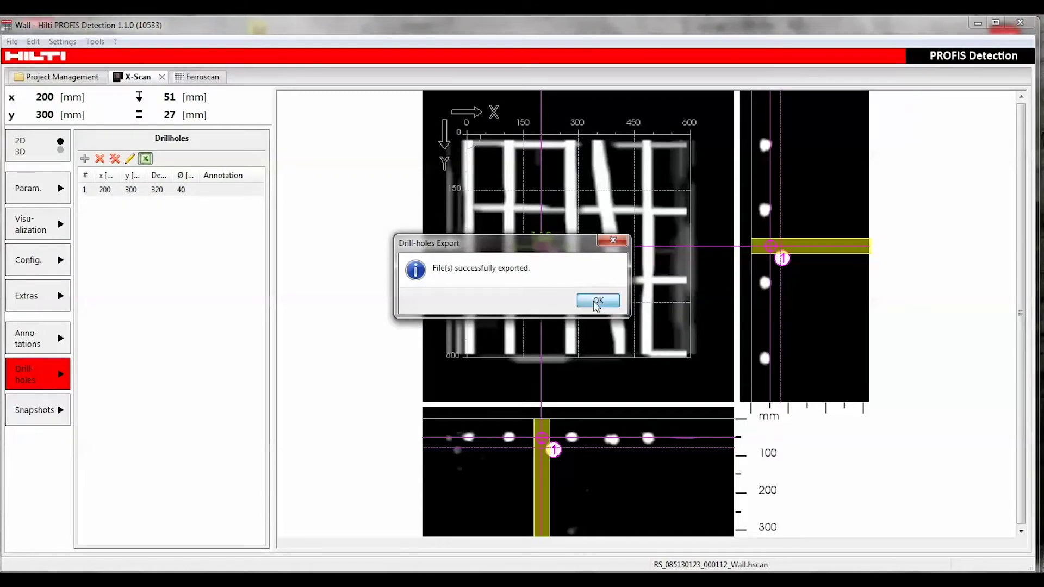
{"action": "left_click", "coordinate": [597, 300]}
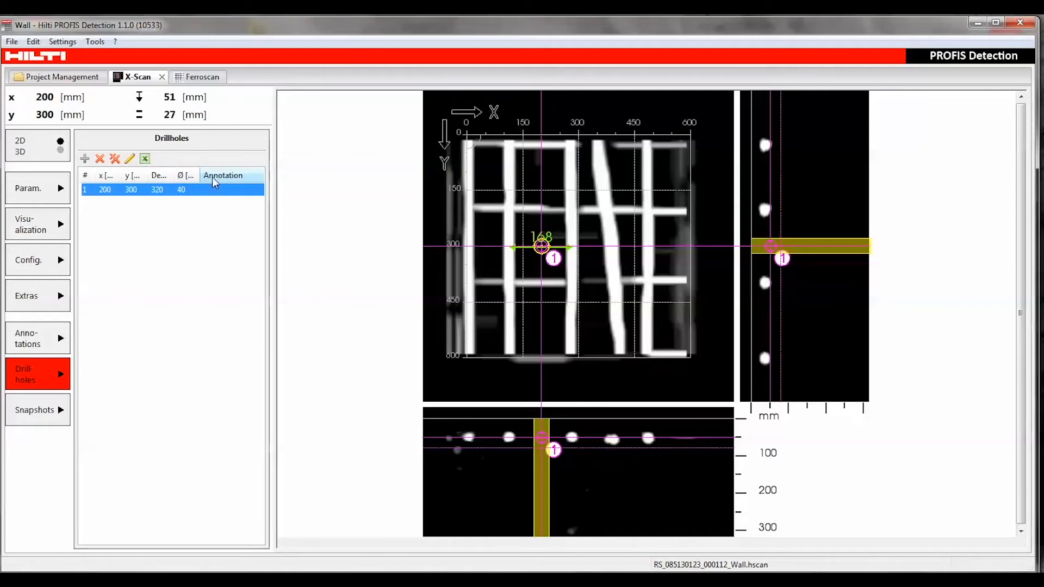
Step: Switch the scan to 3D, take a snapshot, then restore Snapshot 2's 2D view
{"action": "left_click", "coordinate": [29, 260]}
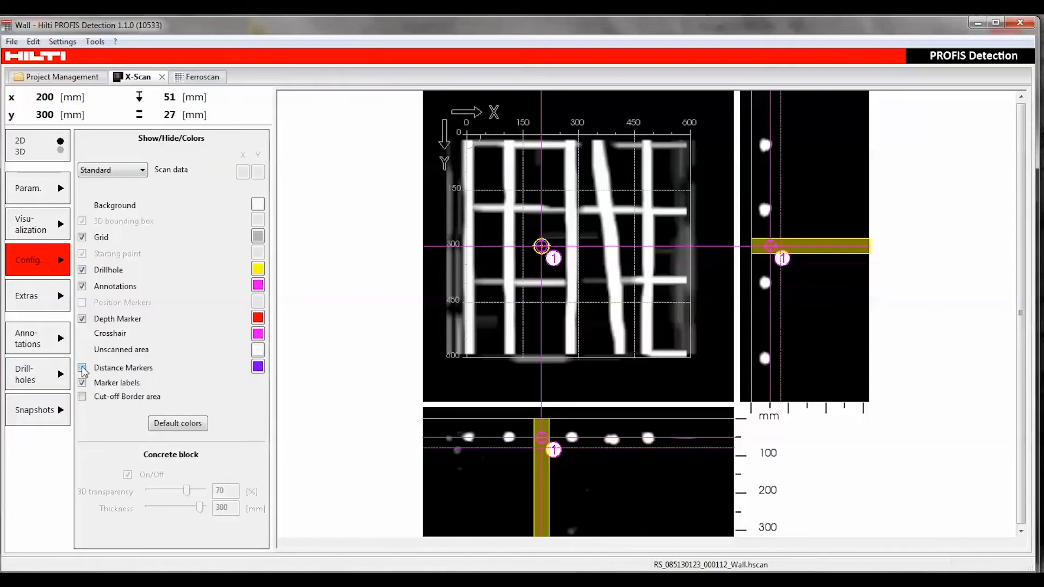
{"action": "left_click", "coordinate": [60, 152]}
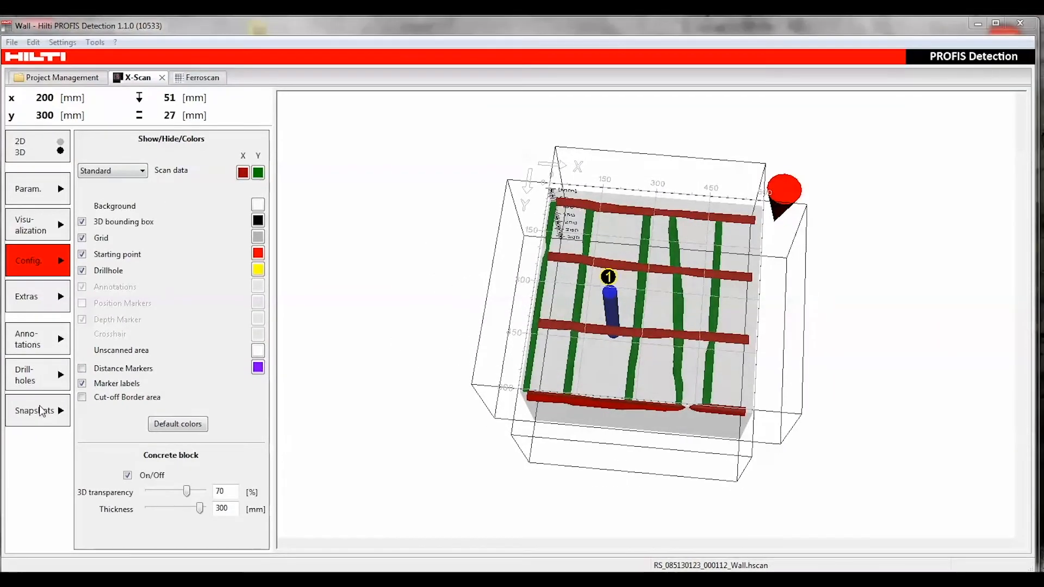
{"action": "left_click", "coordinate": [33, 411]}
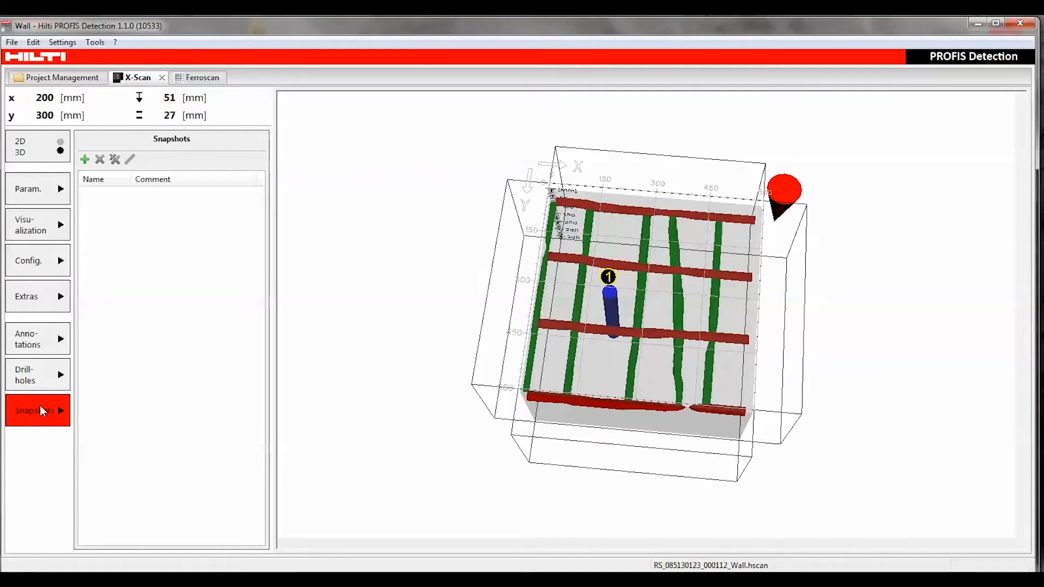
{"action": "left_click", "coordinate": [85, 159]}
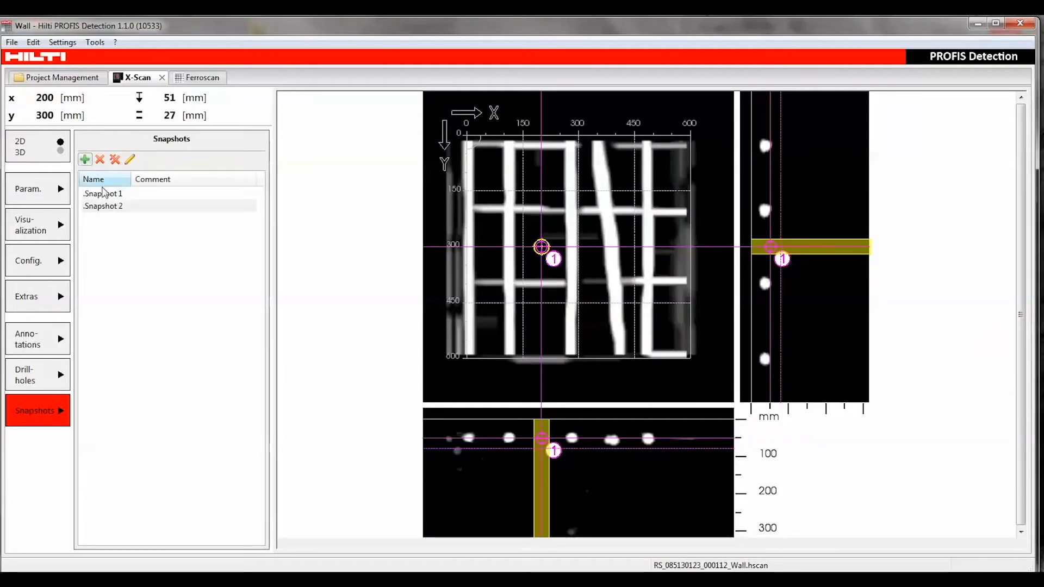
{"action": "left_click", "coordinate": [103, 193]}
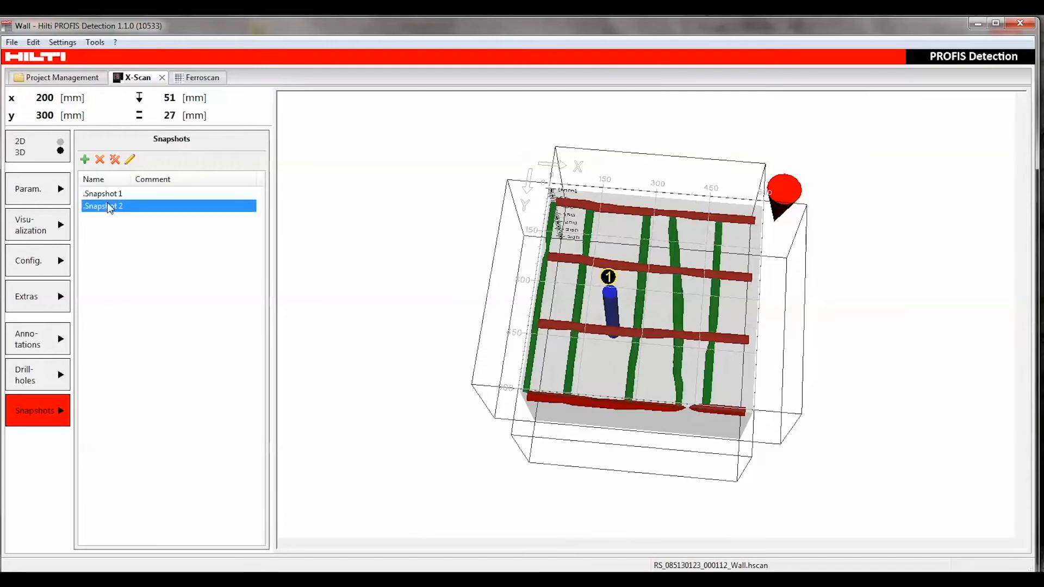
{"action": "left_click", "coordinate": [59, 141]}
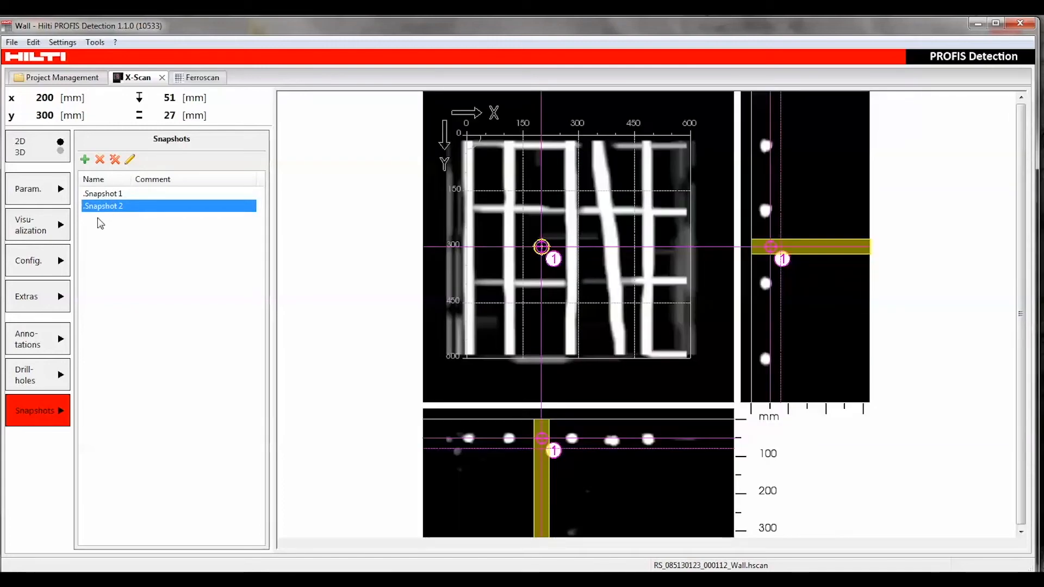
Step: Choose PDF as the report format in Extras and generate the Wall scan report
{"action": "left_click", "coordinate": [28, 297]}
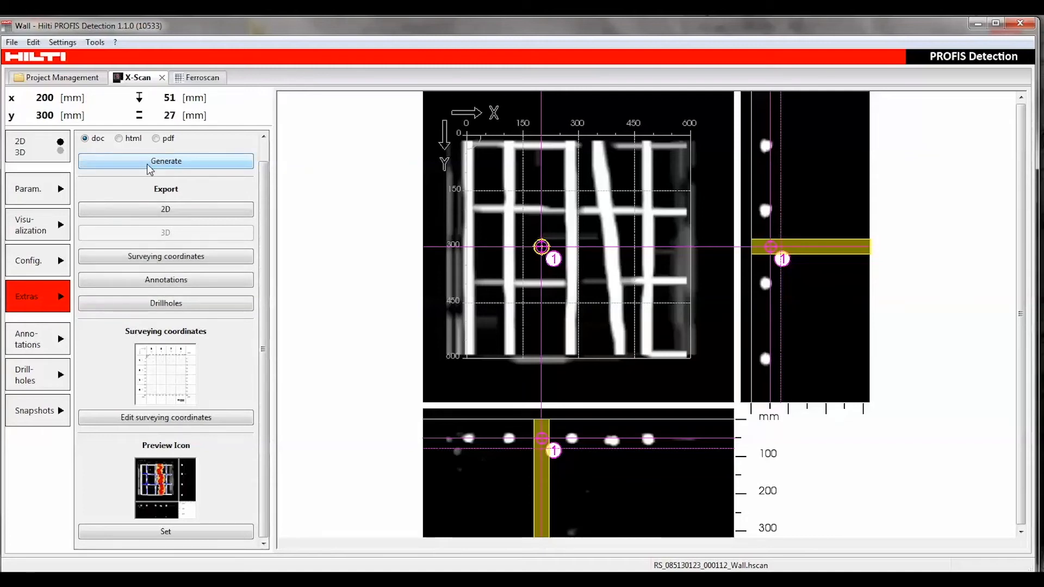
{"action": "mouse_move", "coordinate": [268, 201]}
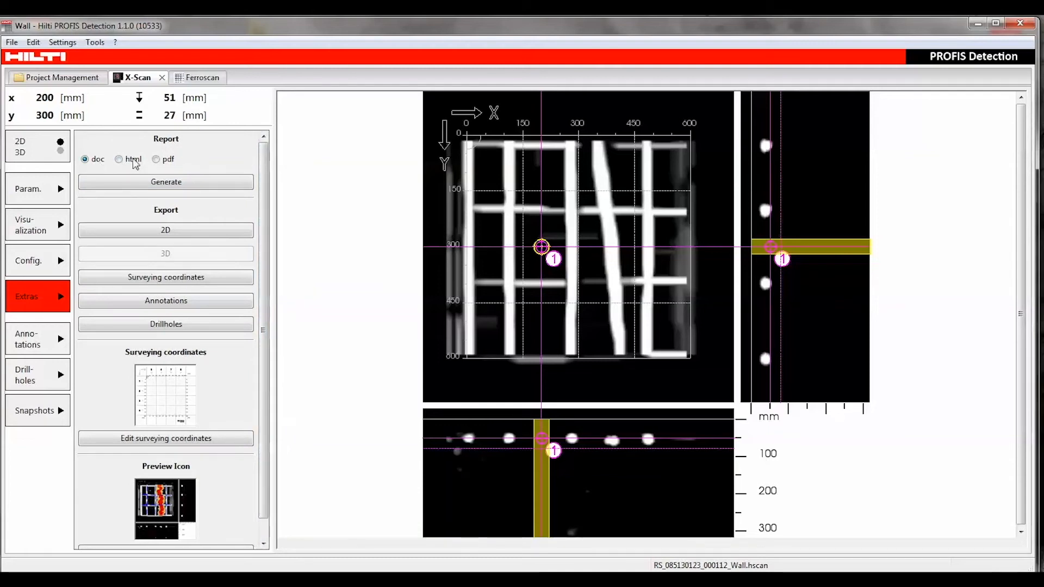
{"action": "left_click", "coordinate": [157, 159]}
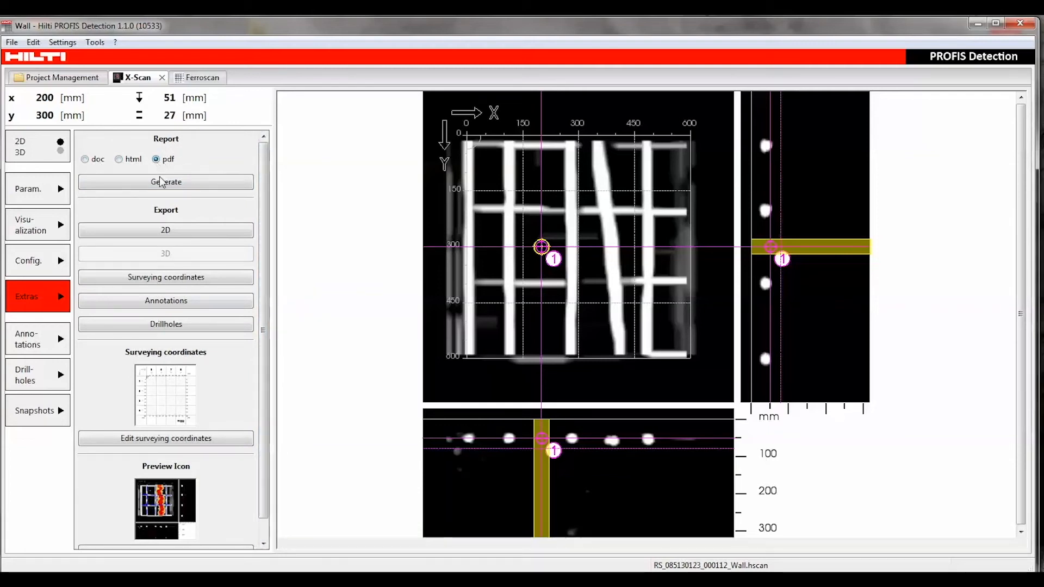
{"action": "left_click", "coordinate": [166, 182]}
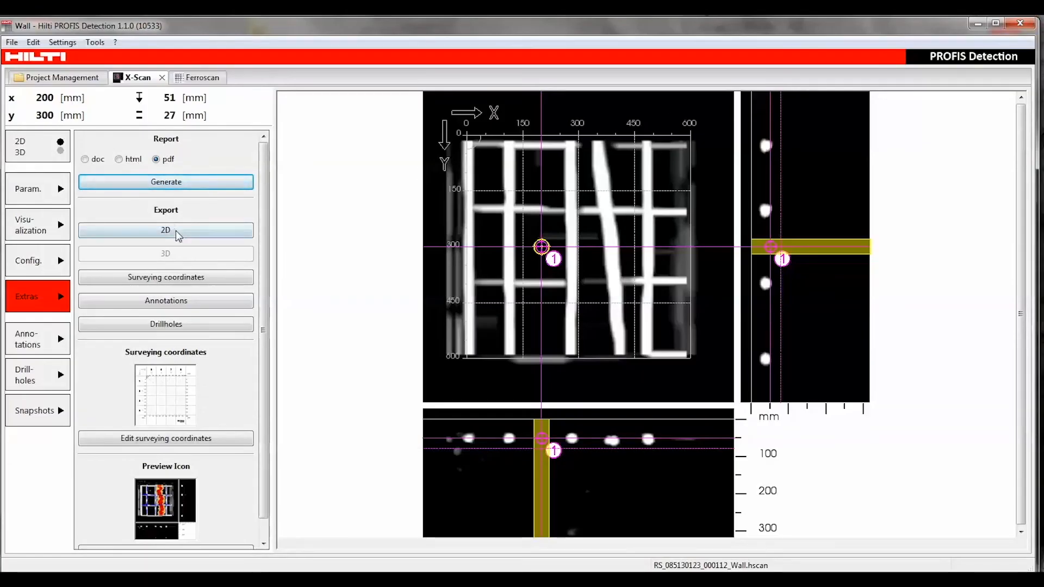
Step: Save the Wall scan's 2D views as PNG images, then save the drillholes CSV
{"action": "left_click", "coordinate": [165, 230]}
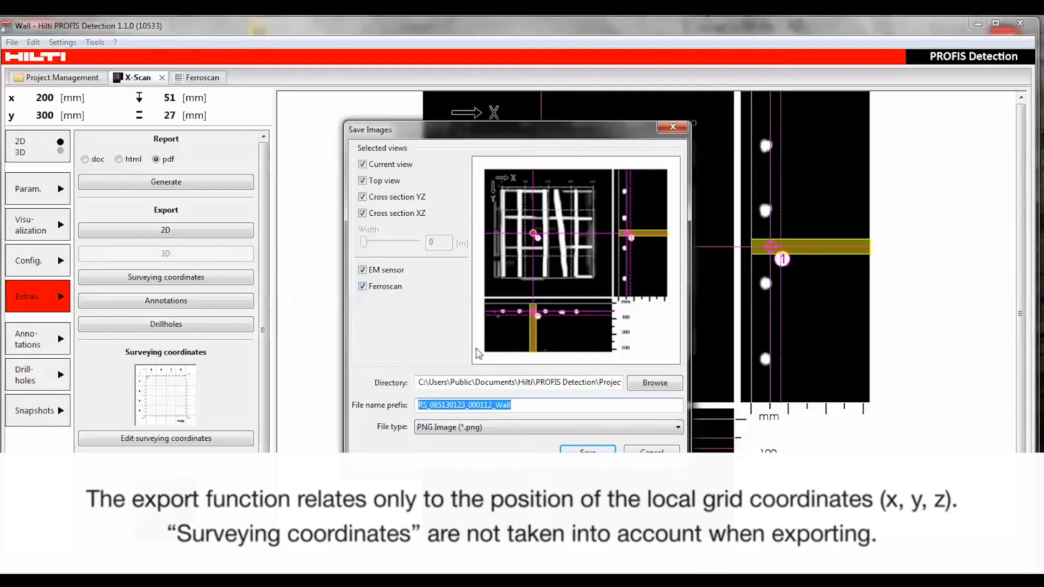
{"action": "left_click", "coordinate": [587, 453]}
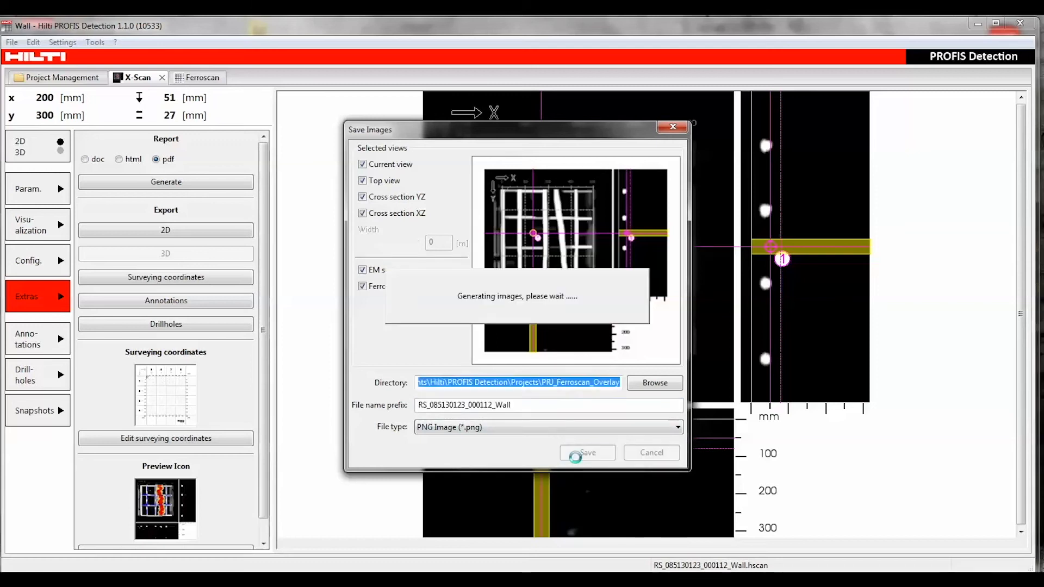
{"action": "left_click", "coordinate": [586, 453]}
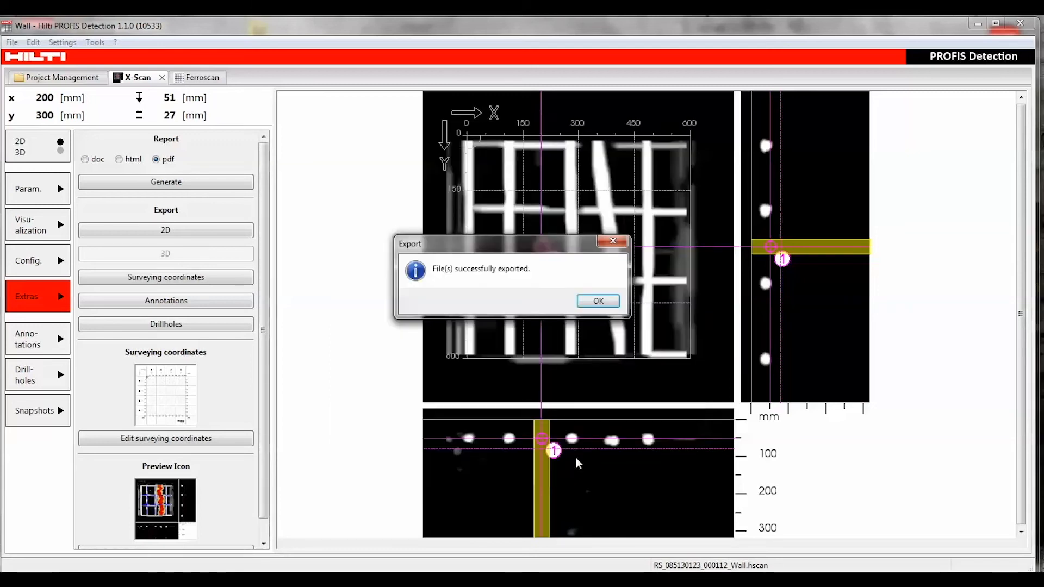
{"action": "left_click", "coordinate": [597, 301]}
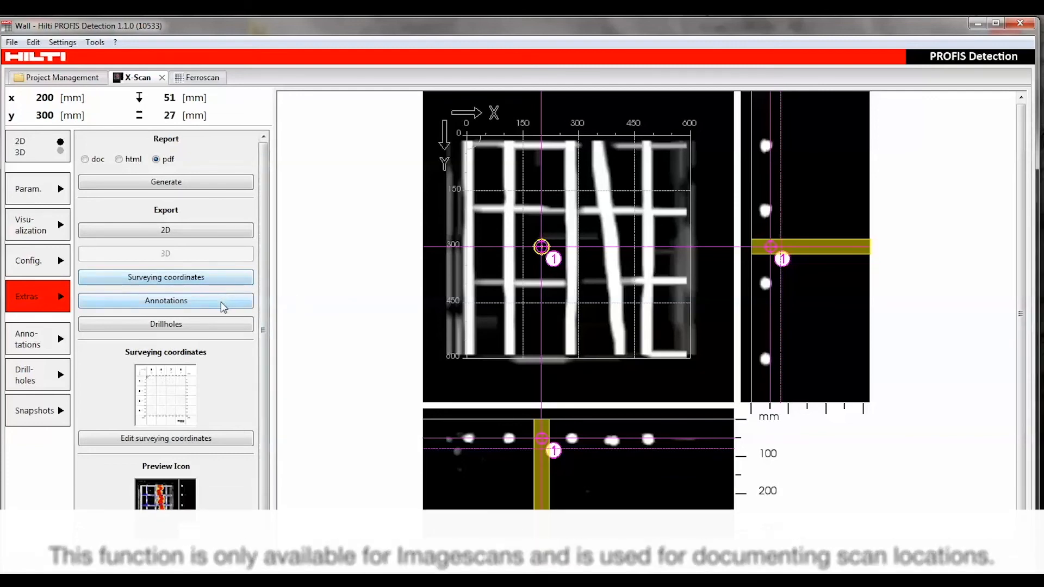
{"action": "left_click", "coordinate": [166, 324]}
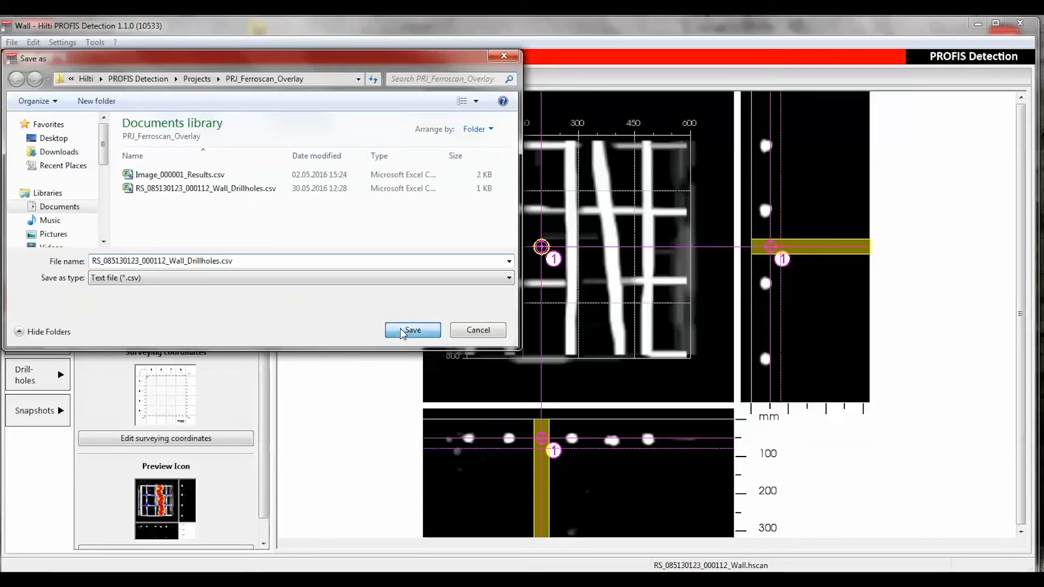
{"action": "left_click", "coordinate": [412, 330]}
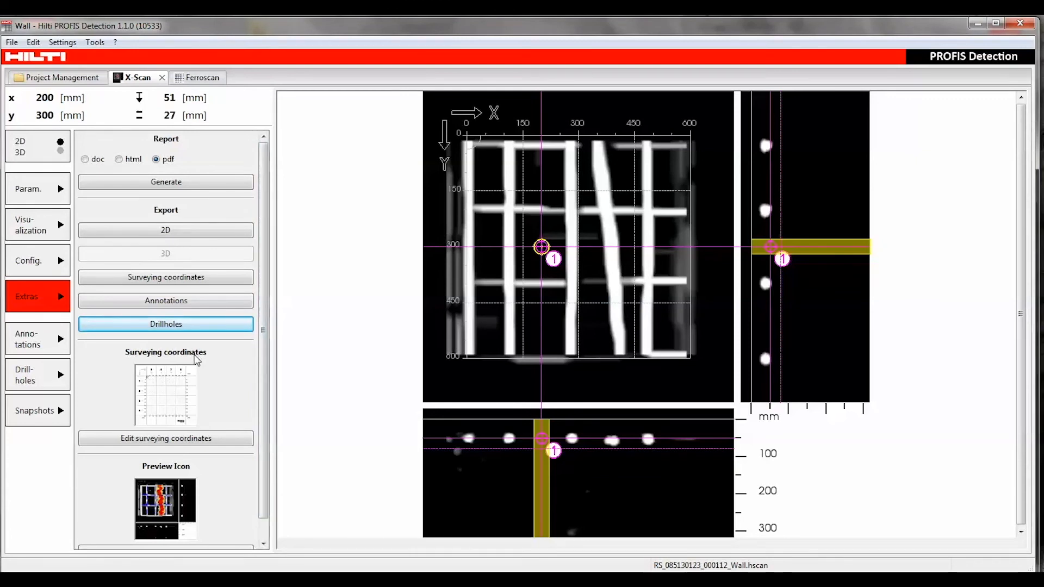
{"action": "left_click", "coordinate": [166, 438]}
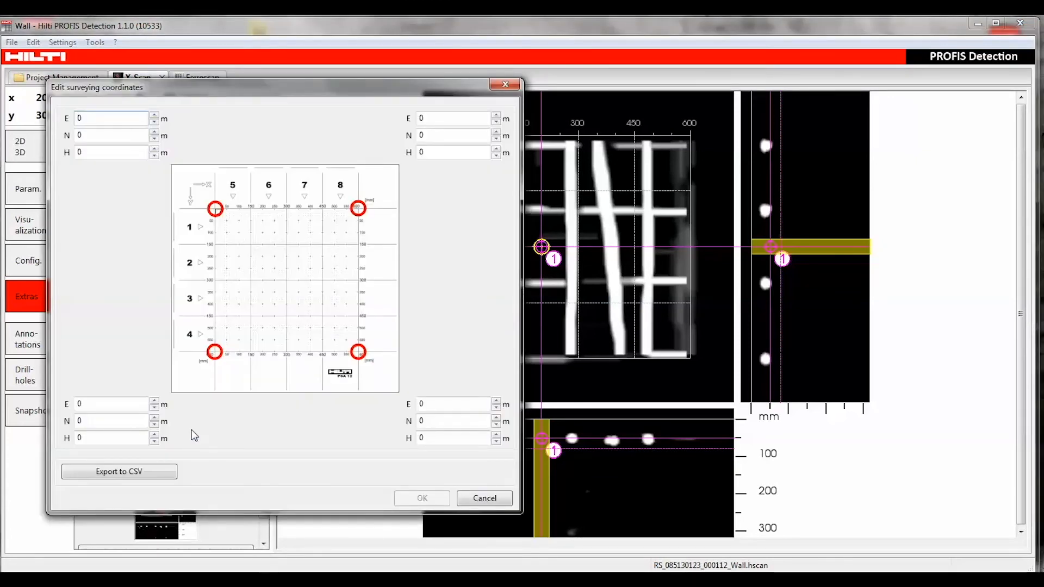
{"action": "mouse_move", "coordinate": [339, 227]}
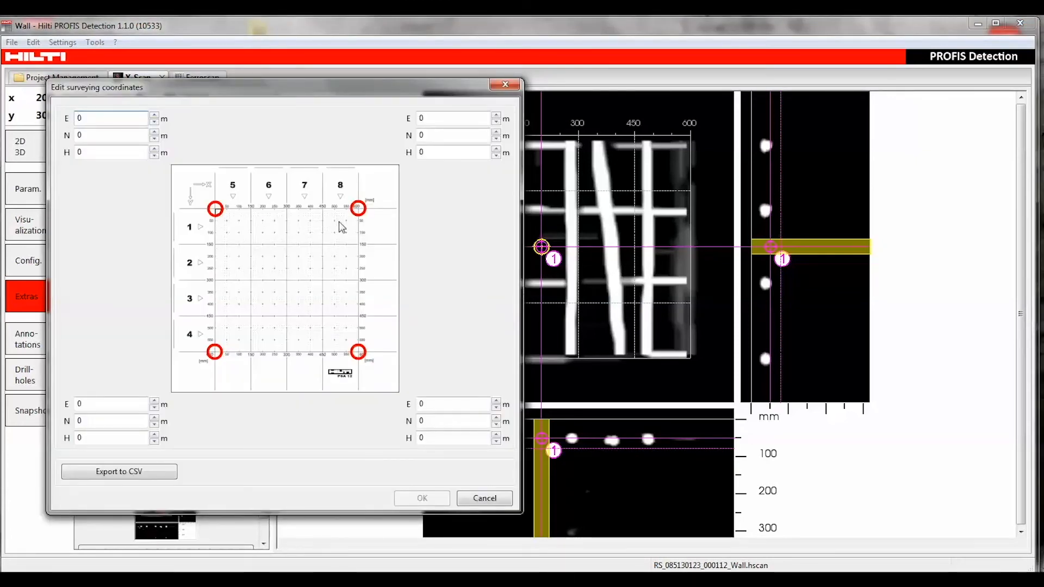
{"action": "mouse_move", "coordinate": [366, 362]}
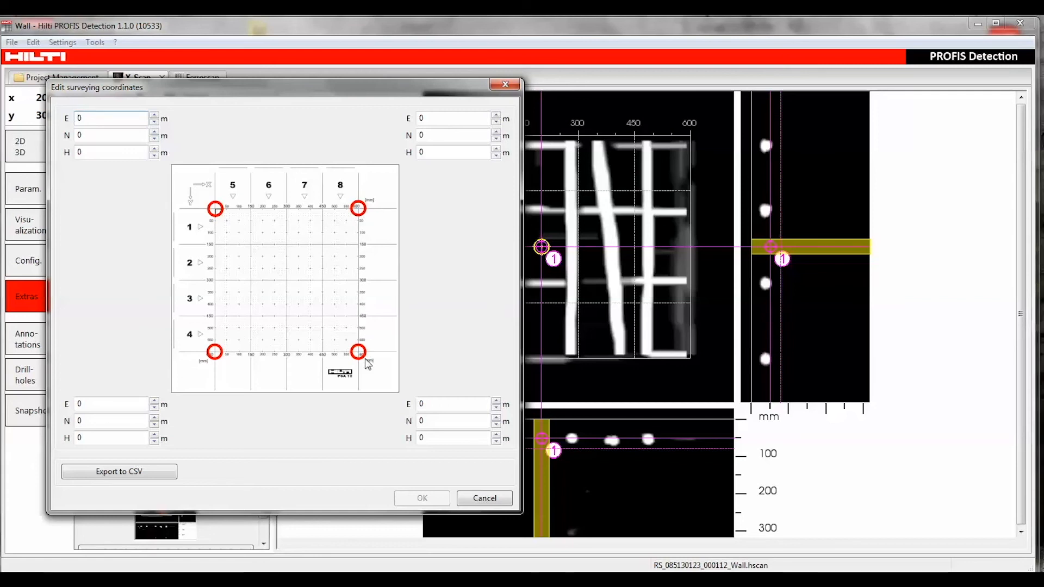
{"action": "mouse_move", "coordinate": [241, 347]}
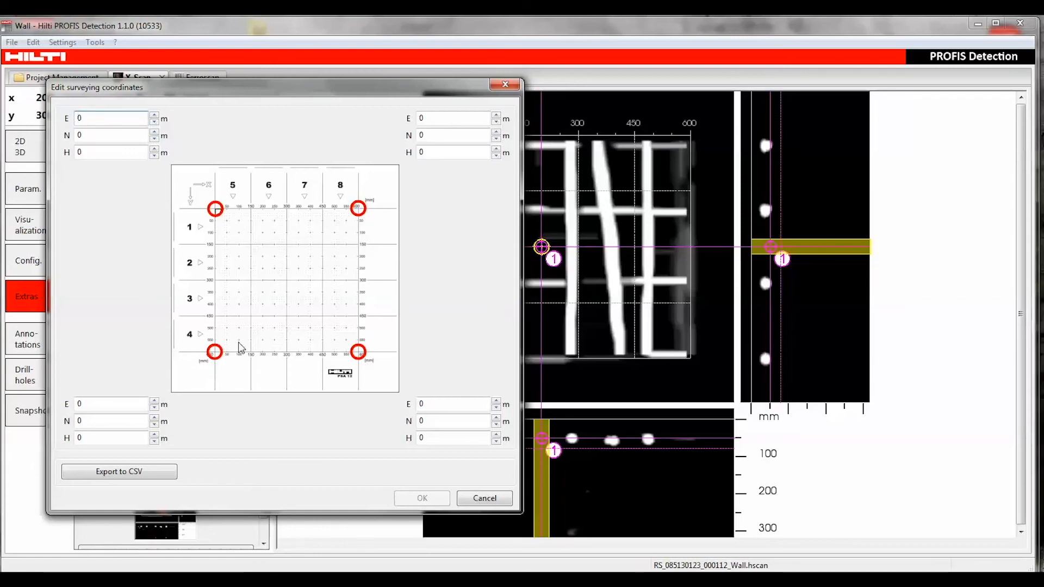
{"action": "left_click", "coordinate": [485, 498]}
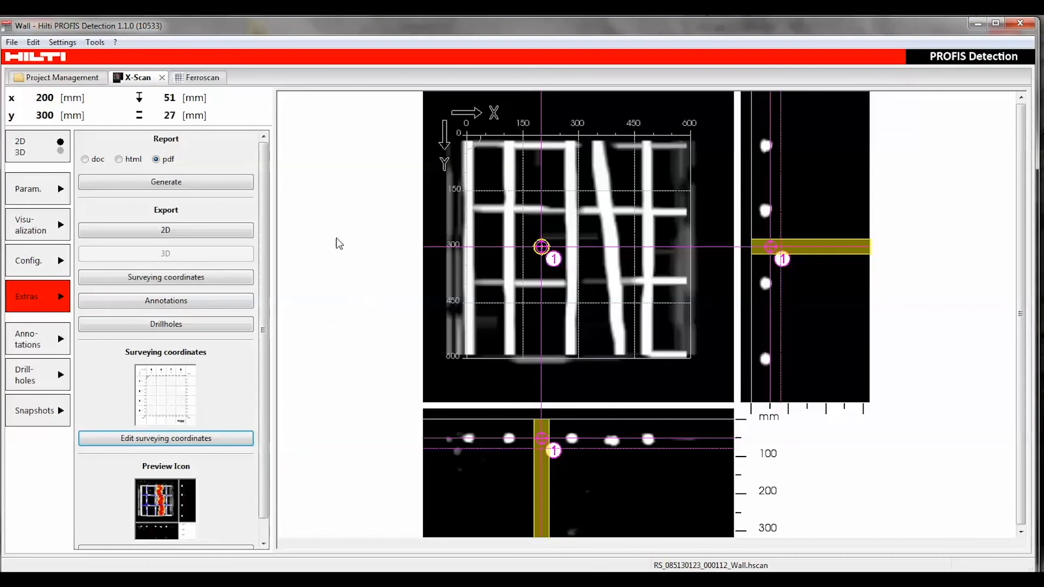
Step: Set the current 2D scan view as the Wall scan's preview icon
{"action": "scroll", "scroll_direction": "down", "scroll_amount": 3}
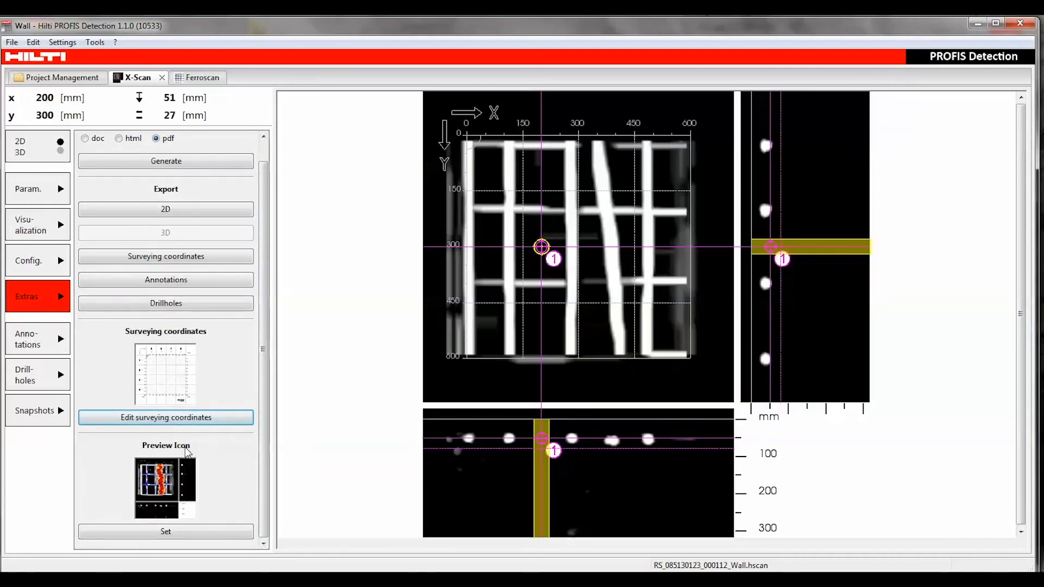
{"action": "left_click", "coordinate": [165, 531]}
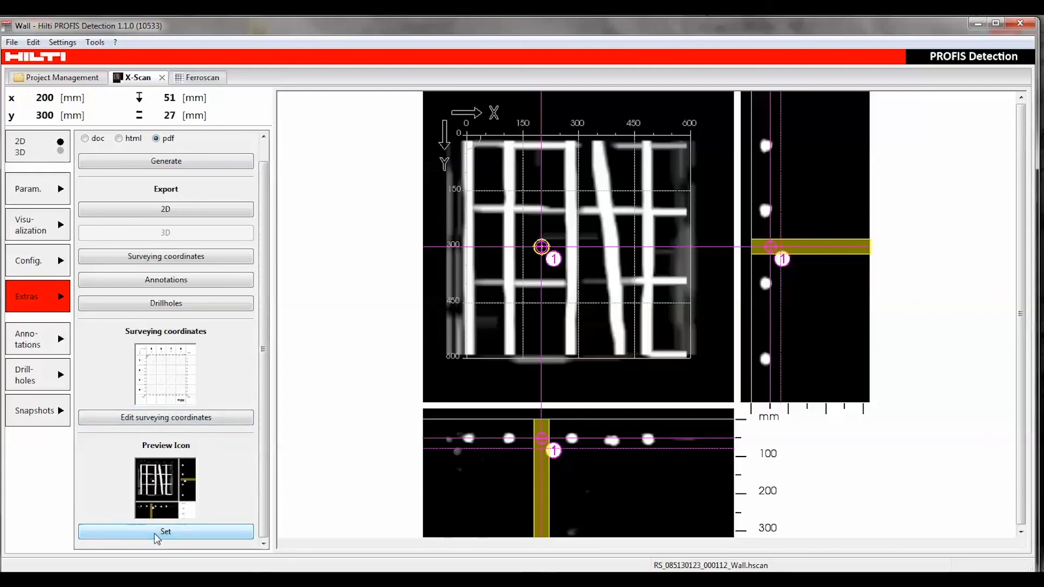